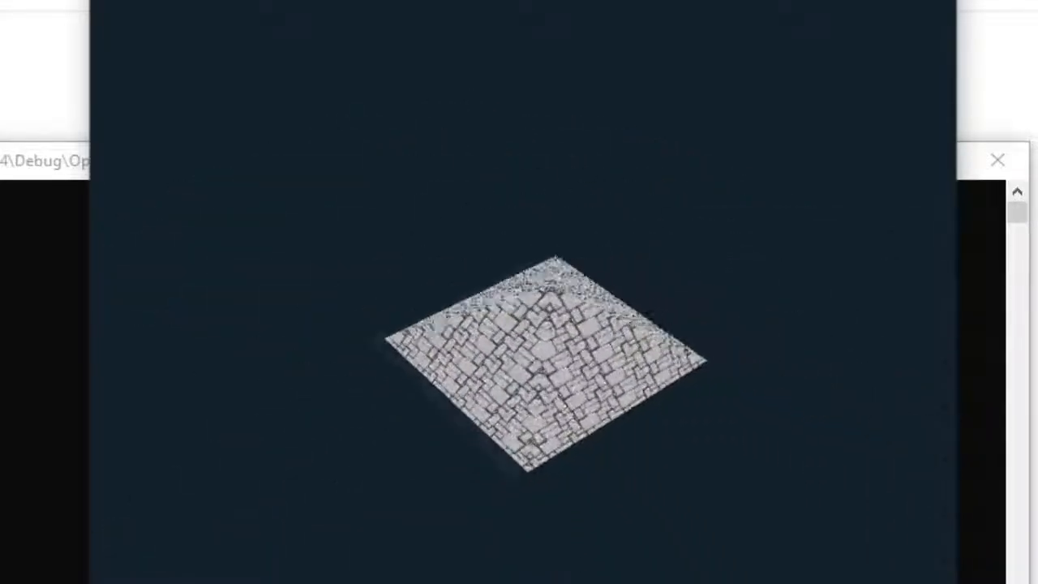
Rotate the stone-brick pyramid away from the top-down view to reveal its sloped sides.
drag(544, 365, 454, 284)
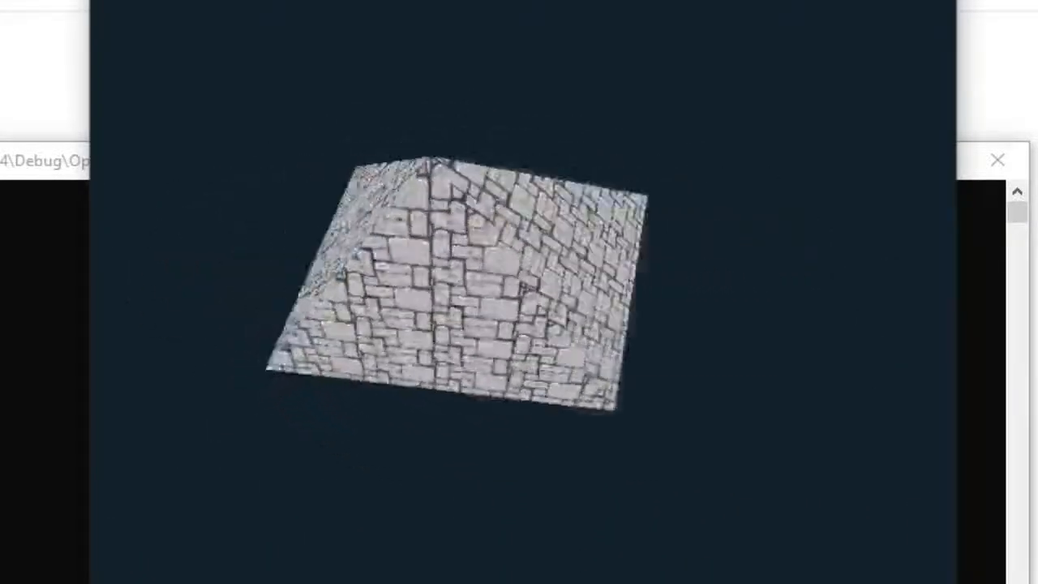